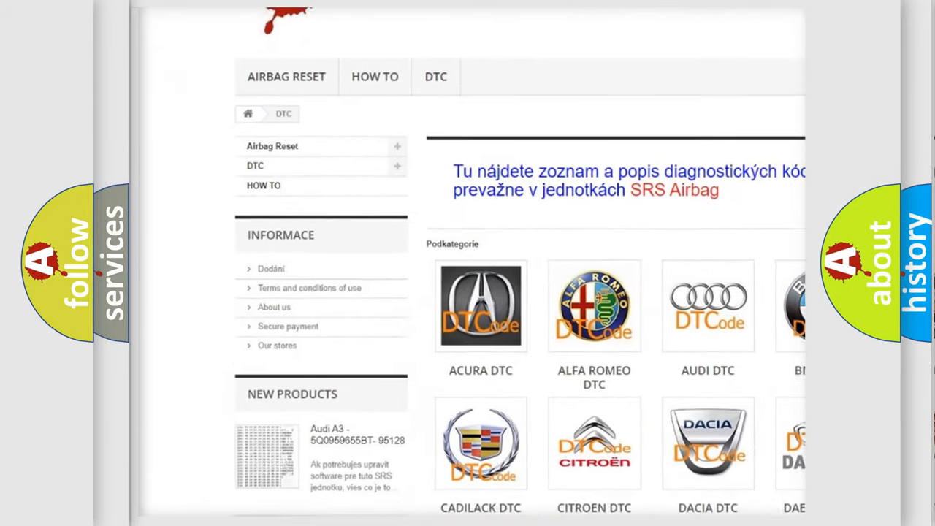
{"action": "scroll", "scroll_direction": "down", "scroll_amount": 3}
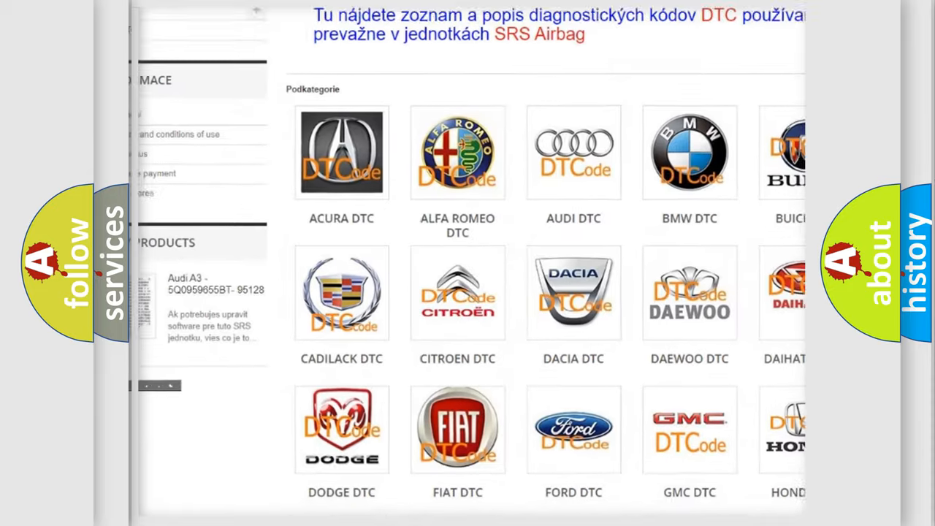
{"action": "scroll", "scroll_direction": "down", "scroll_amount": 3}
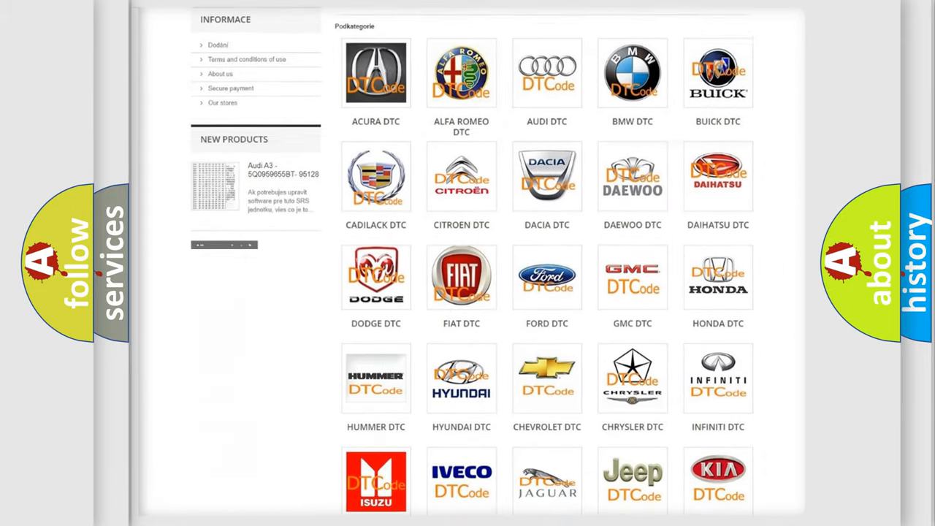
{"action": "scroll", "scroll_direction": "down", "scroll_amount": 3}
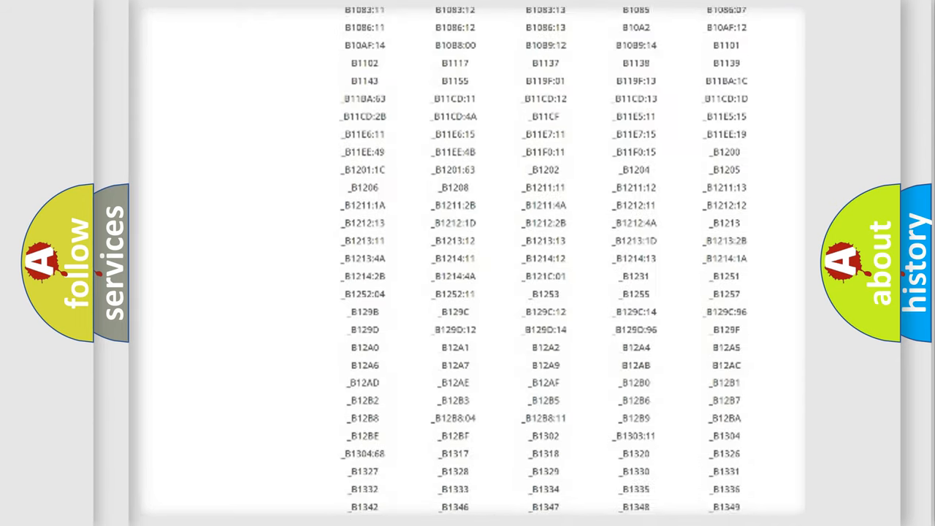
{"action": "scroll", "scroll_direction": "down", "scroll_amount": 3}
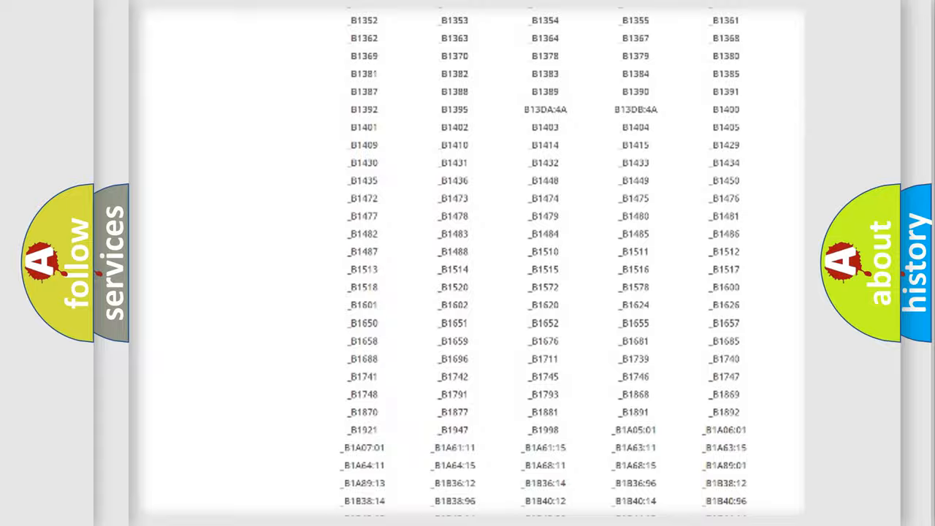